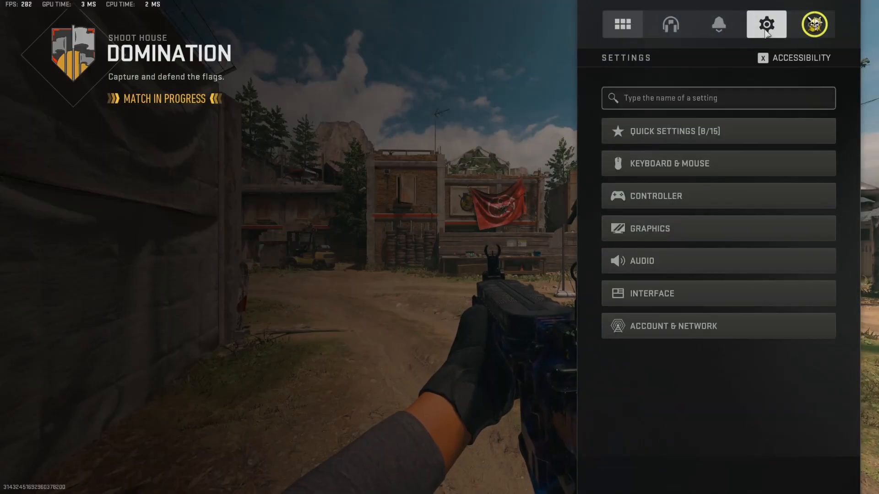
- Scroll through the Display and Quality graphics settings, ending on the View tab's 120 field of view
{"action": "left_click", "coordinate": [649, 229]}
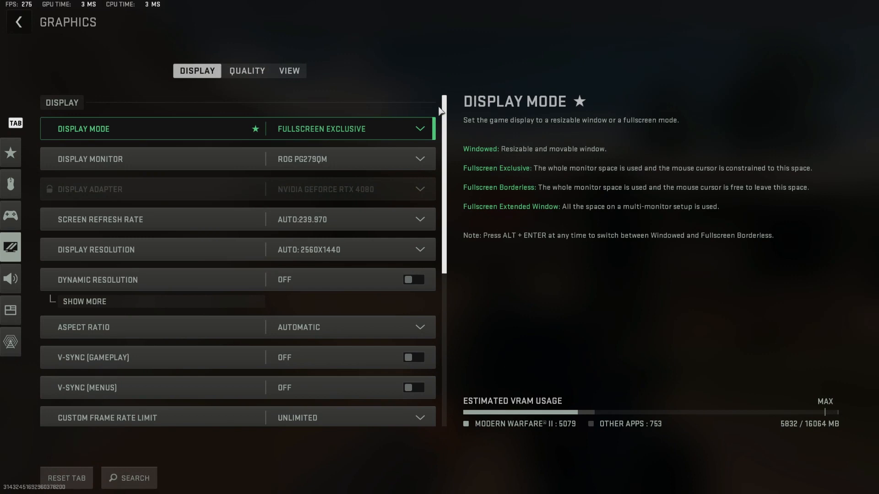
{"action": "scroll", "scroll_direction": "down", "scroll_amount": 3}
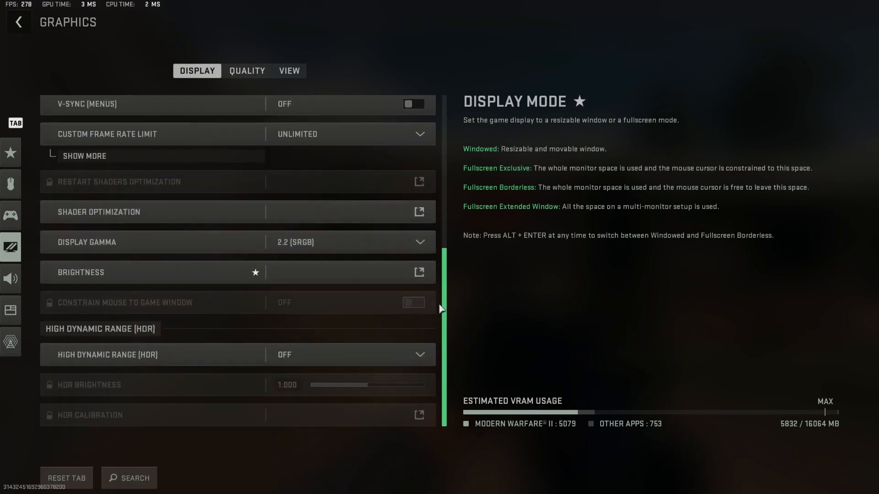
{"action": "left_click", "coordinate": [247, 70]}
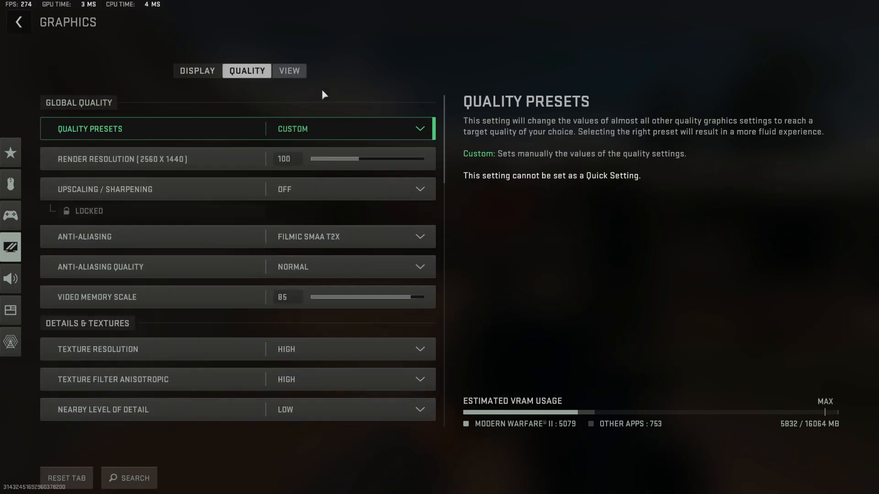
{"action": "scroll", "scroll_direction": "down", "scroll_amount": 3}
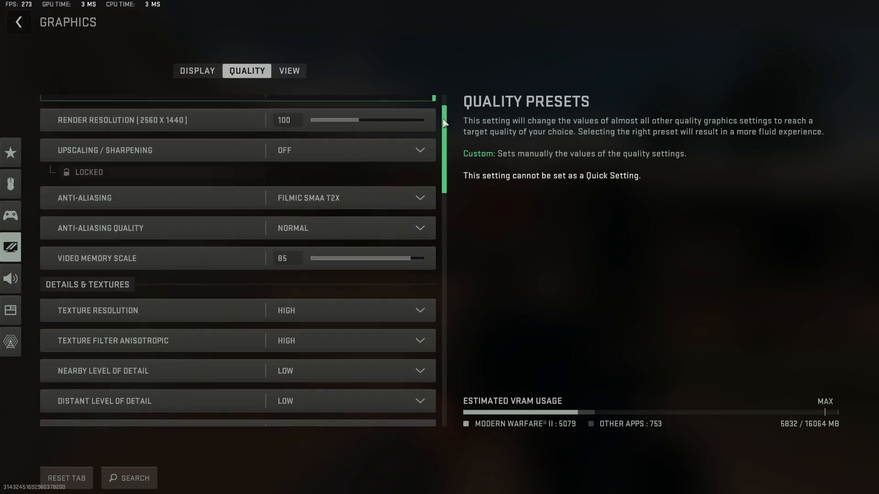
{"action": "scroll", "scroll_direction": "down", "scroll_amount": 3}
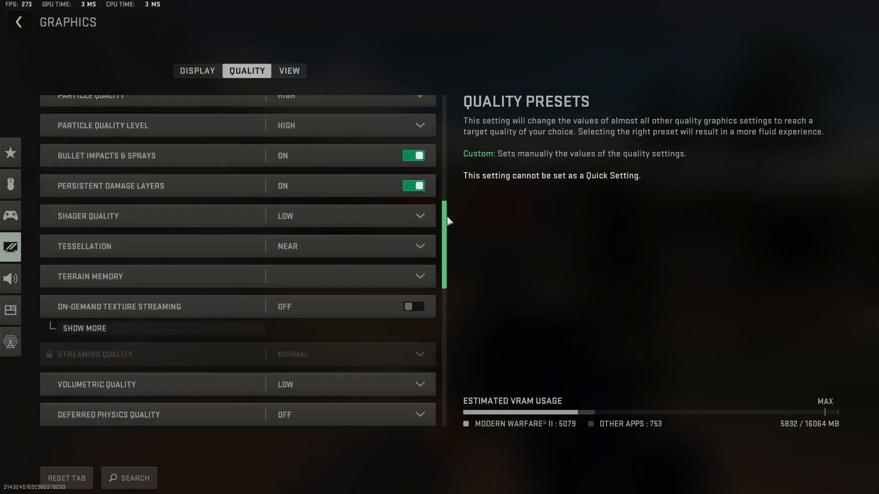
{"action": "scroll", "scroll_direction": "down", "scroll_amount": 3}
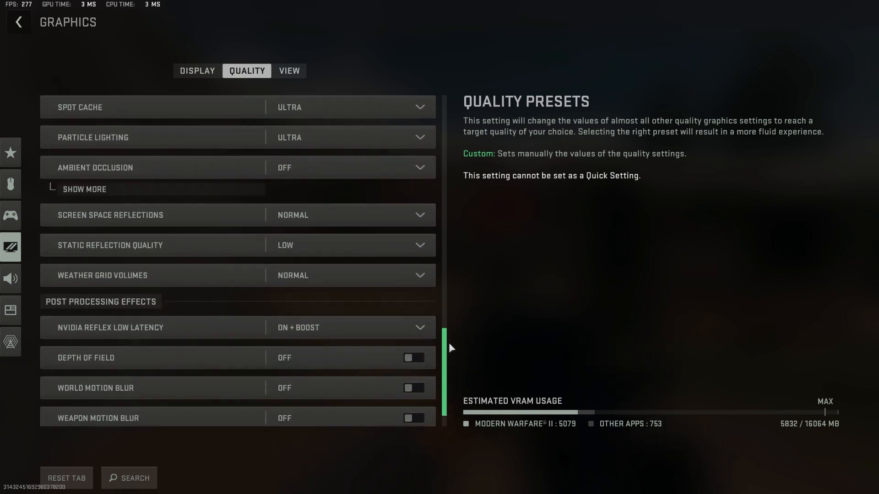
{"action": "scroll", "scroll_direction": "down", "scroll_amount": 3}
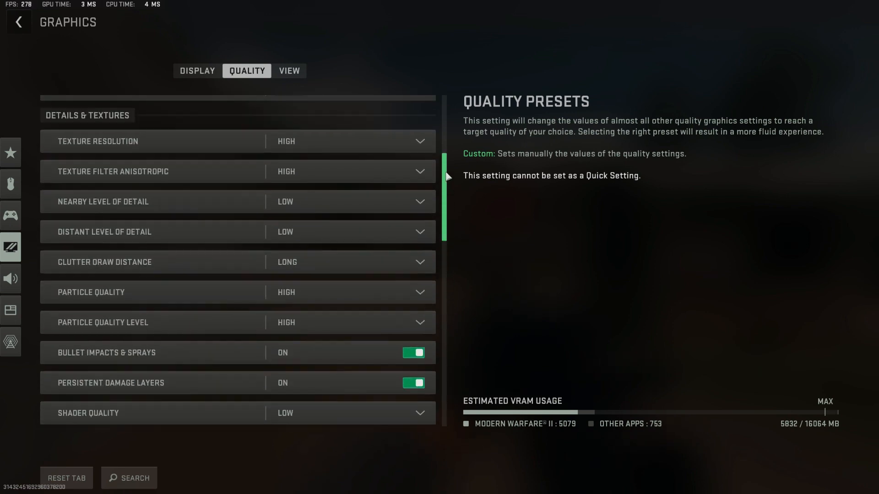
{"action": "left_click", "coordinate": [289, 71]}
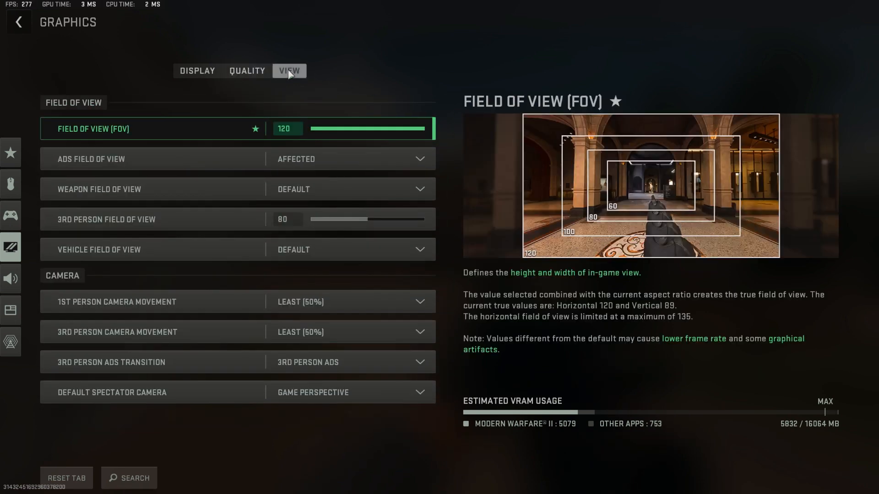
{"action": "left_click", "coordinate": [247, 71]}
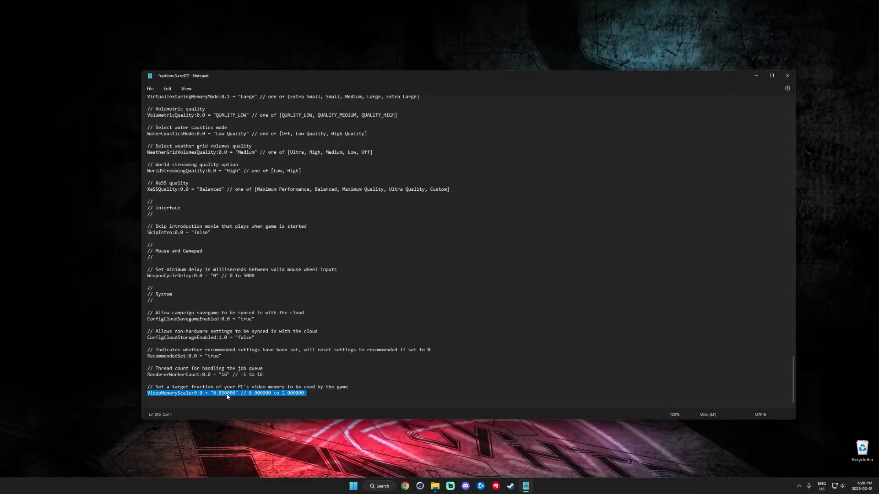
- Replace the VideoMemoryScale value 0.85 with 1.000000 in options.3.cod22
{"action": "left_click", "coordinate": [215, 393]}
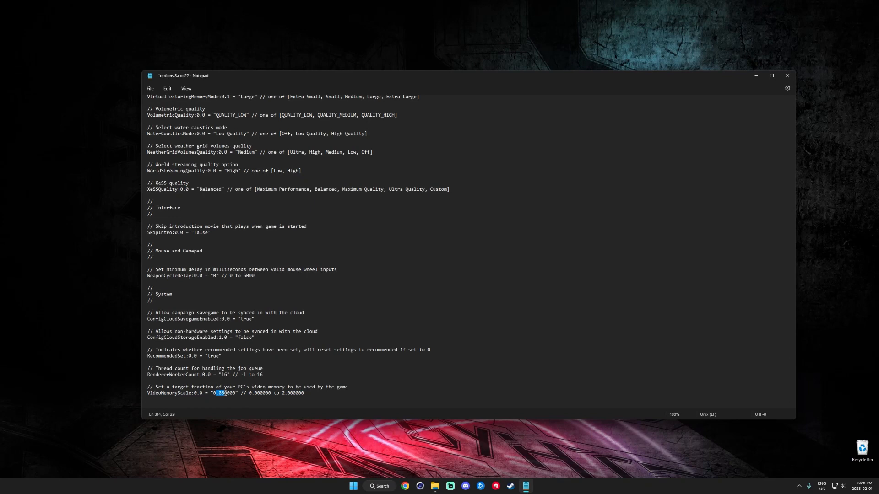
{"action": "type", "text": "1.000000"}
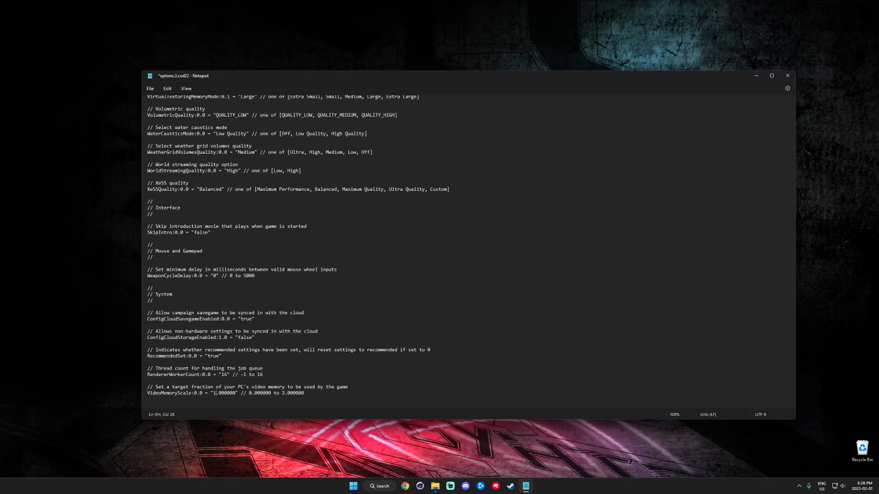
{"action": "double_click", "coordinate": [222, 393]}
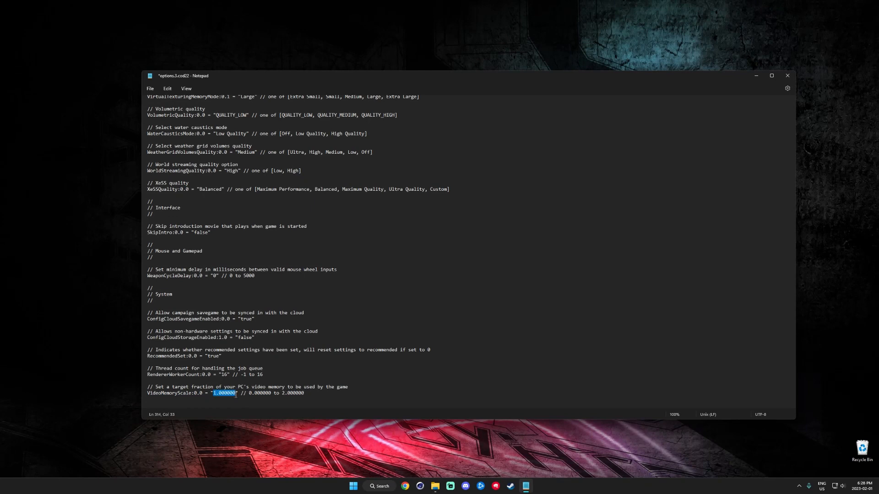
{"action": "left_click", "coordinate": [150, 89]}
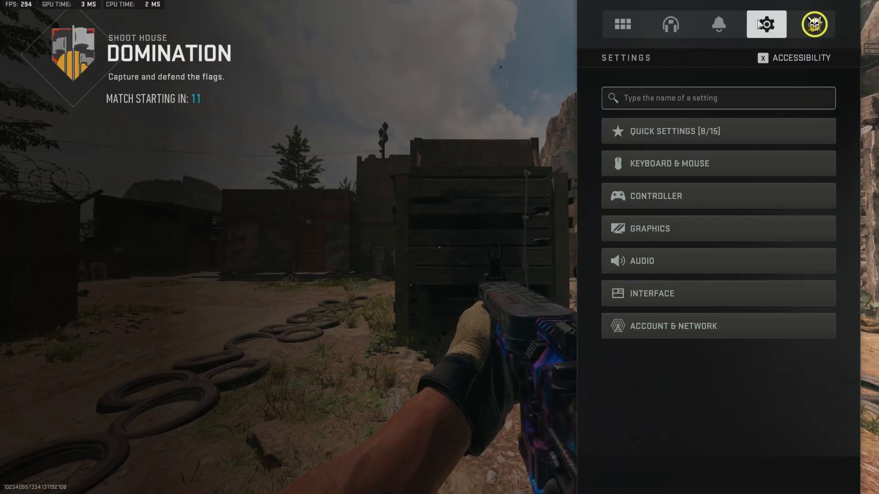
- Bring up the Graphics Quality tab to view the Estimated VRAM Usage bar
{"action": "left_click", "coordinate": [650, 228]}
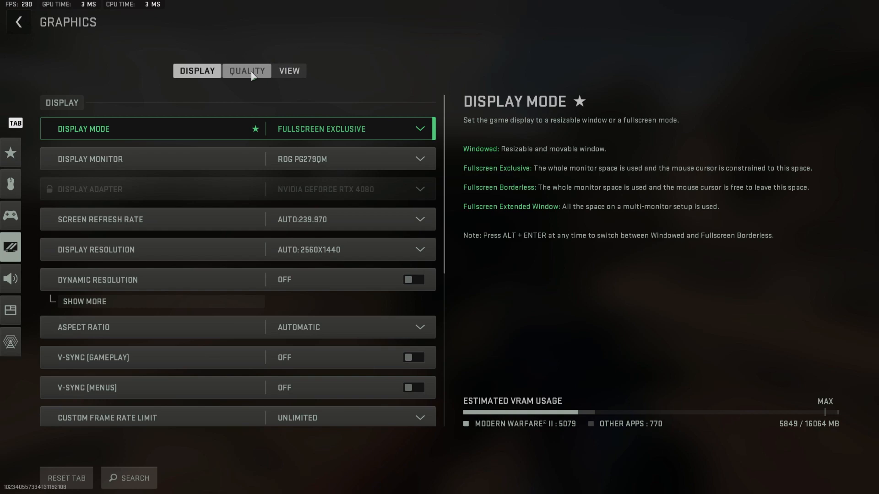
{"action": "left_click", "coordinate": [246, 71]}
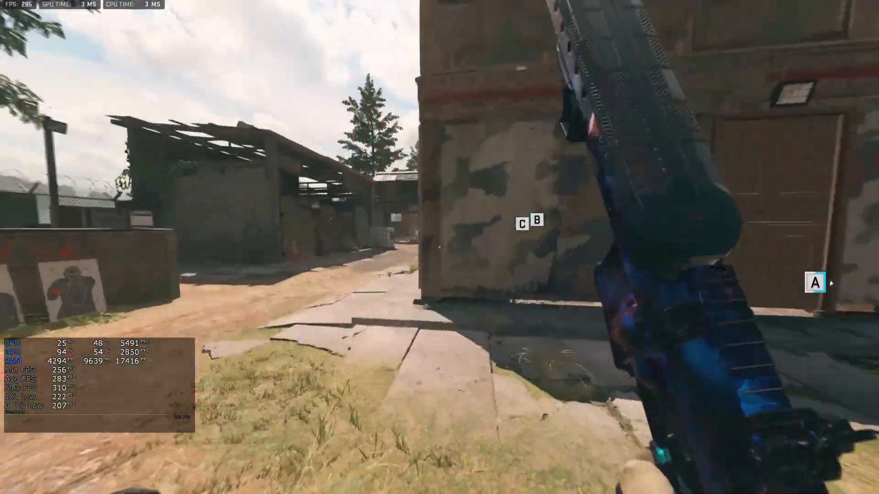
{"action": "mouse_move", "coordinate": [440, 247]}
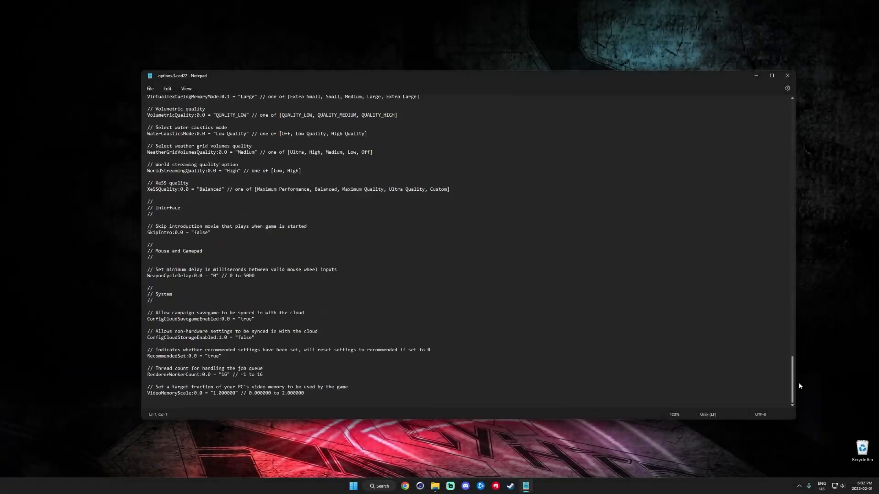
- Change the VideoMemoryScale value to 0.700000 and close Notepad
{"action": "triple_click", "coordinate": [224, 393]}
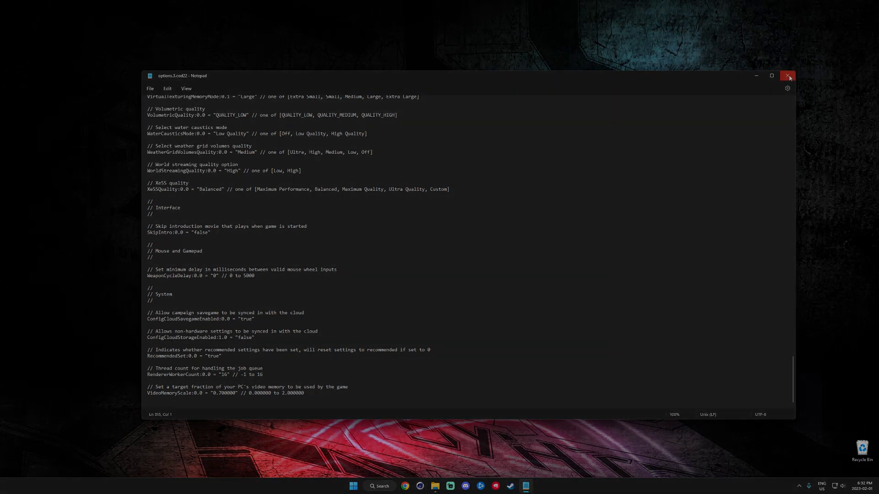
{"action": "left_click", "coordinate": [787, 75]}
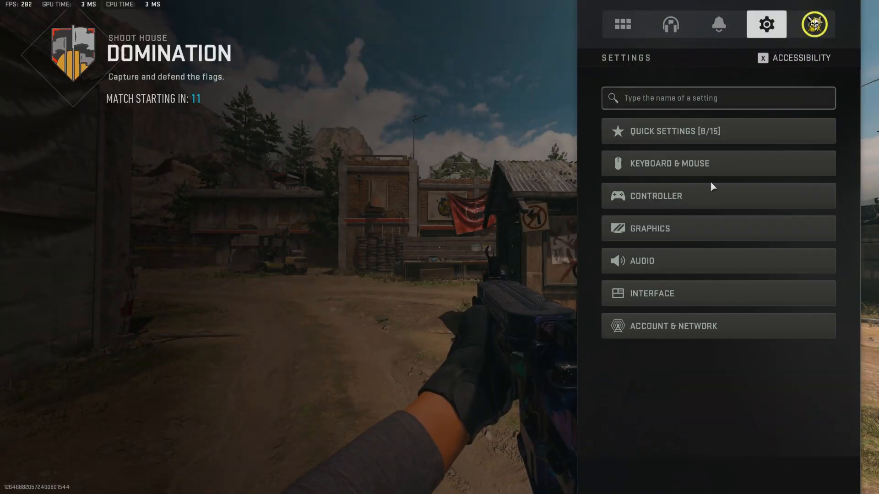
- Scroll the Graphics Display settings, then move to the Quality tab to check estimated VRAM
{"action": "left_click", "coordinate": [650, 228]}
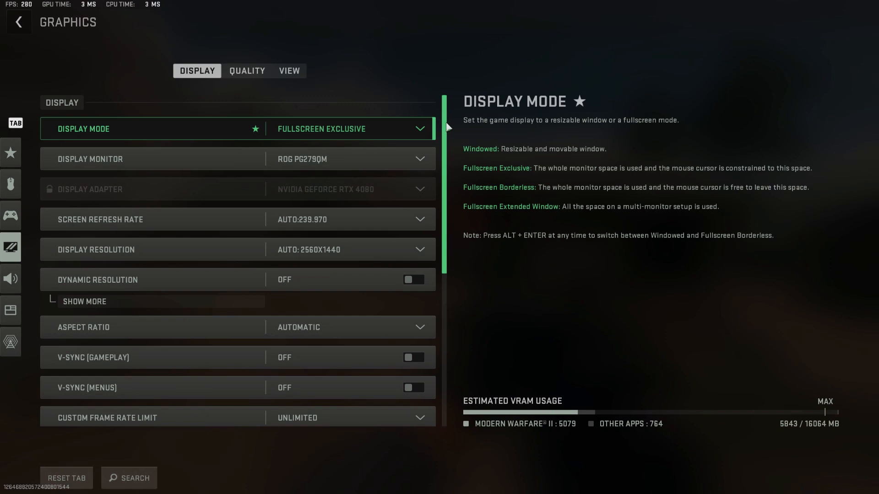
{"action": "scroll", "scroll_direction": "down", "scroll_amount": 3}
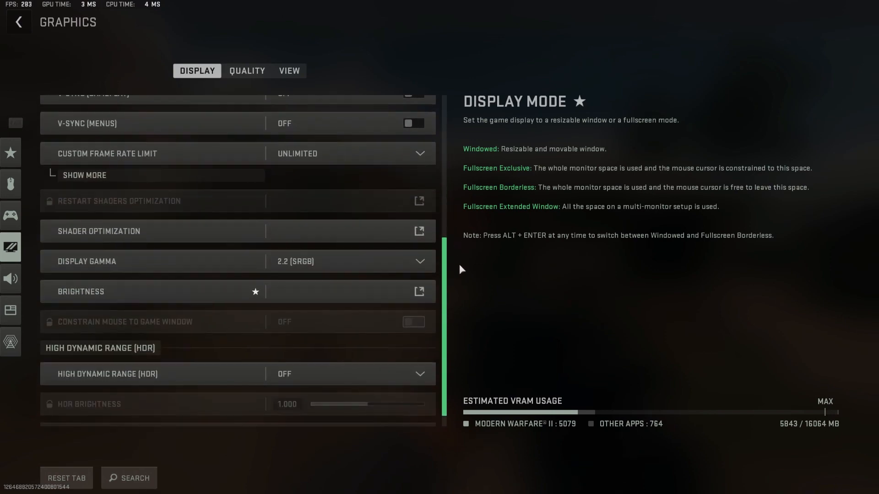
{"action": "left_click", "coordinate": [247, 71]}
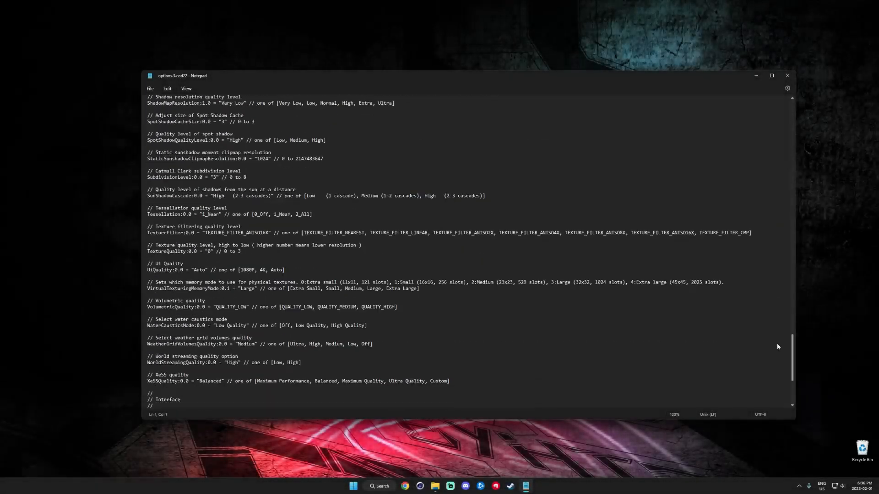
- Scroll to VideoMemoryScale and replace its value with 1.200000
{"action": "scroll", "scroll_direction": "down", "scroll_amount": 3}
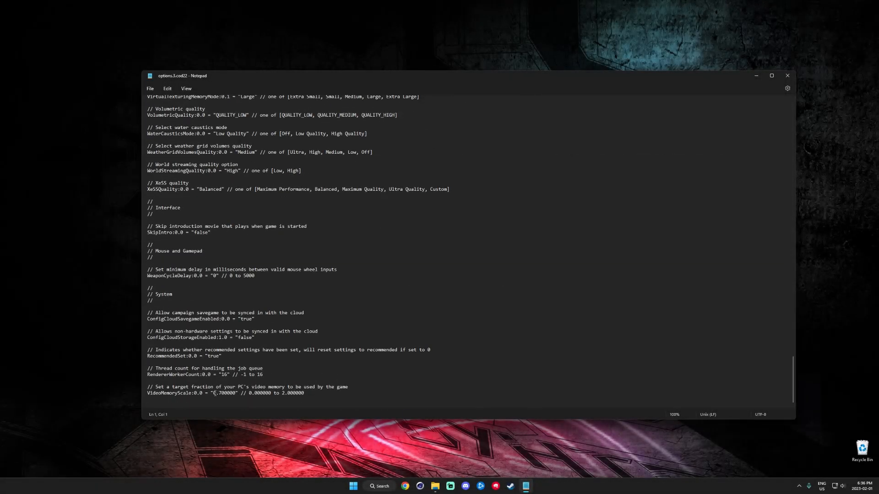
{"action": "double_click", "coordinate": [222, 393]}
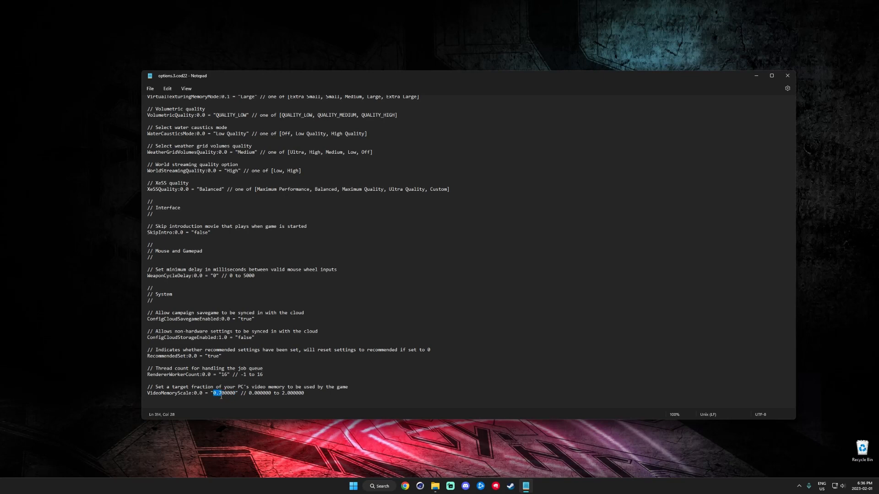
{"action": "type", "text": "1.200000"}
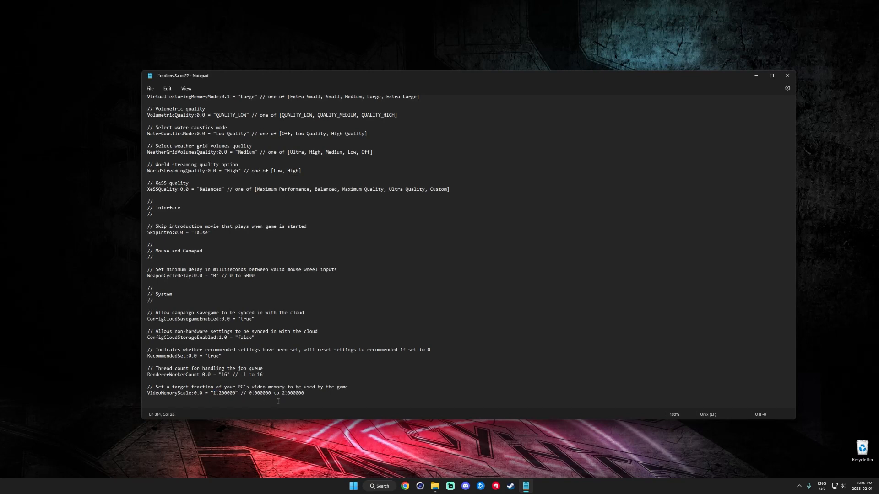
{"action": "left_click", "coordinate": [150, 89]}
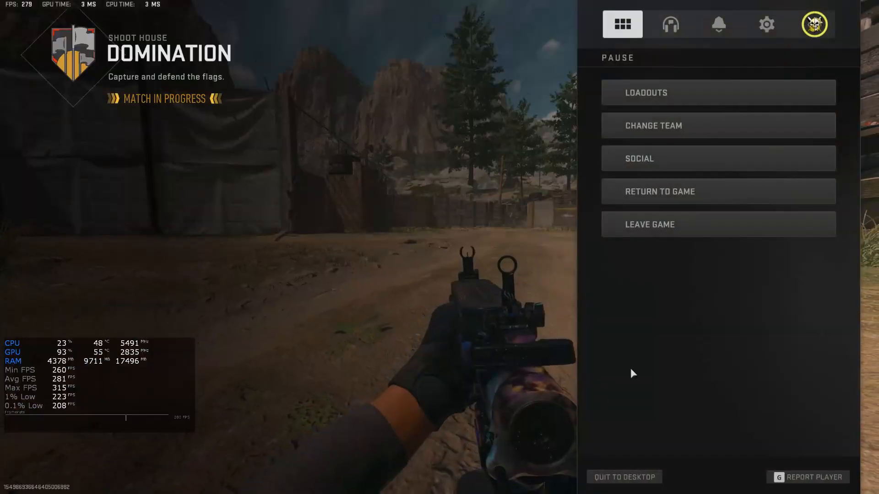
- Play the match with the performance overlay, then bring options.3.cod22 back from the taskbar
{"action": "left_click", "coordinate": [623, 477]}
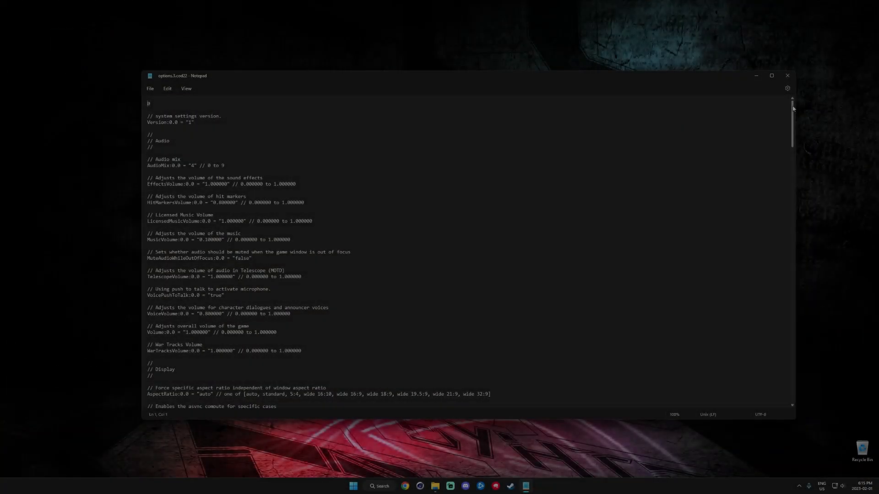
{"action": "scroll", "scroll_direction": "down", "scroll_amount": 3}
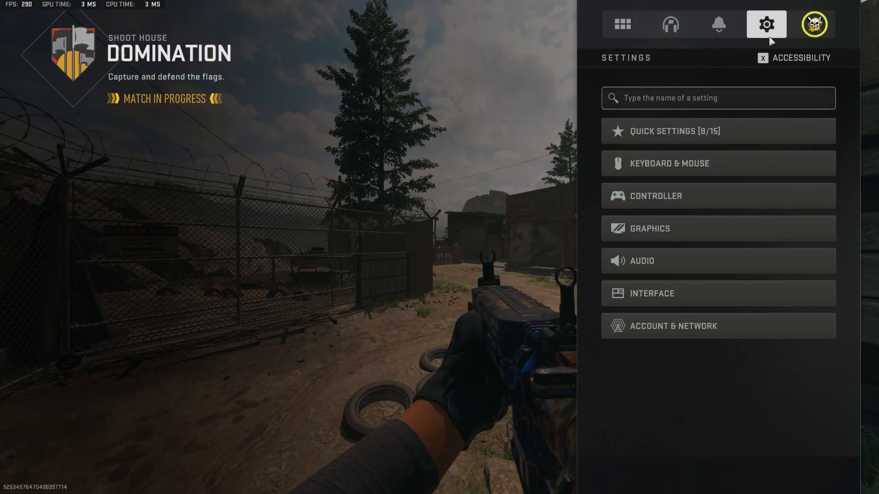
- Check Graphics Quality: Video Memory Scale 85 gives an estimated 5962 MB VRAM
{"action": "left_click", "coordinate": [650, 228]}
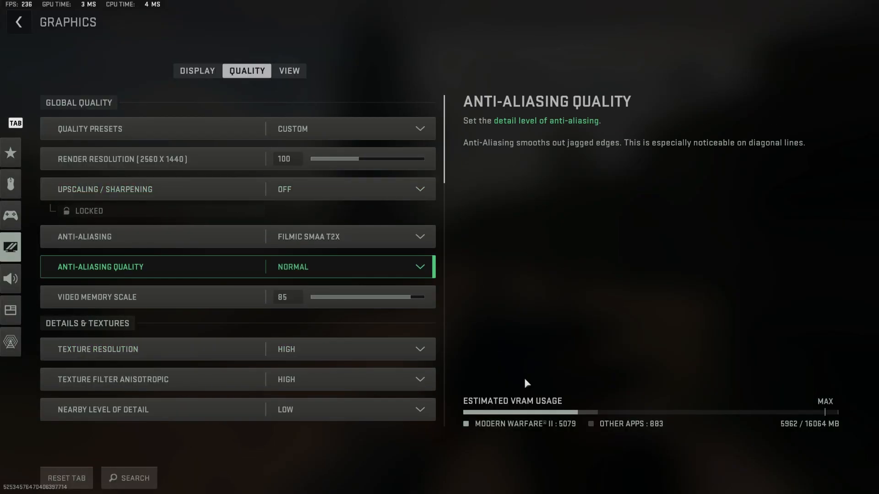
{"action": "mouse_move", "coordinate": [655, 443]}
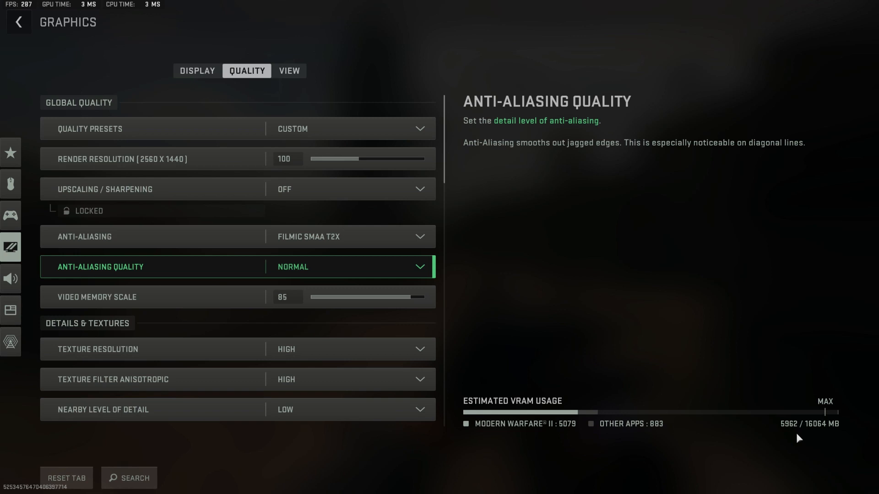
{"action": "mouse_move", "coordinate": [779, 439]}
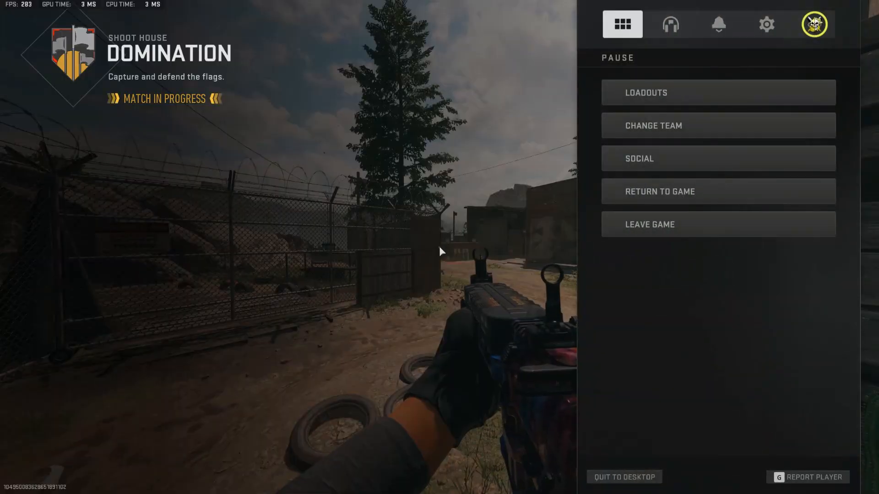
- Preview estimated VRAM for the Ultra and Minimum quality presets, then quit to desktop
{"action": "left_click", "coordinate": [766, 24]}
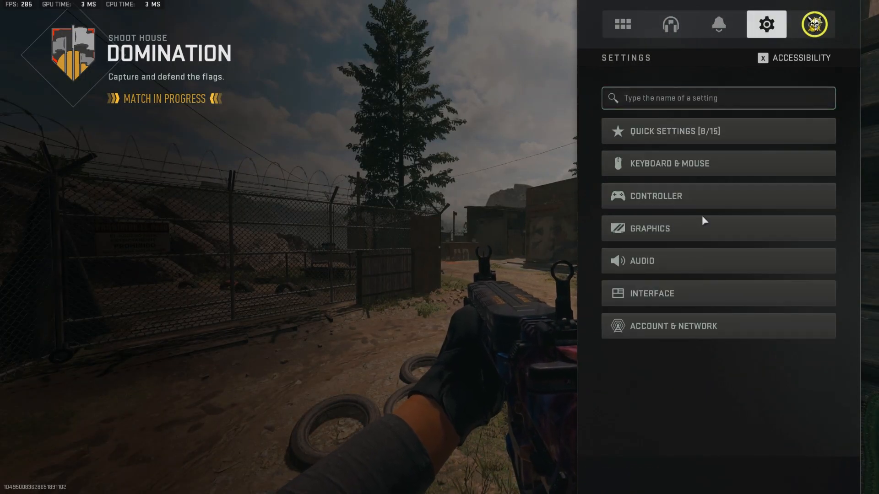
{"action": "left_click", "coordinate": [649, 228]}
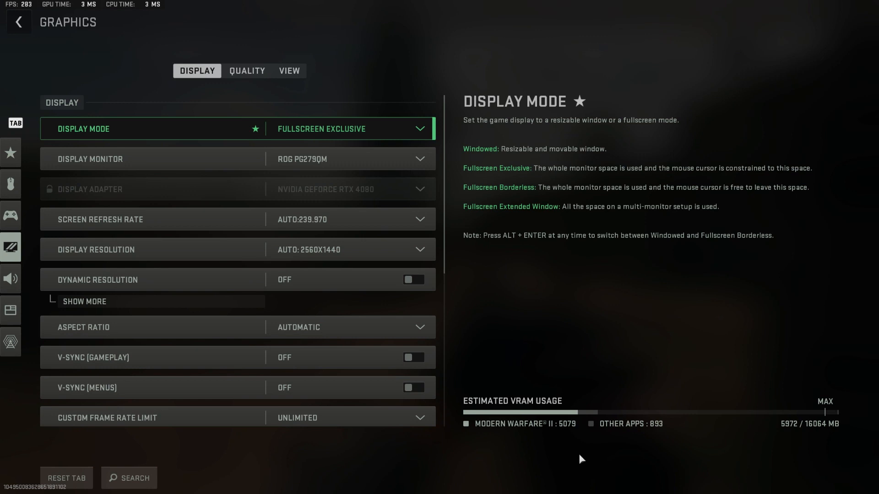
{"action": "left_click", "coordinate": [247, 71]}
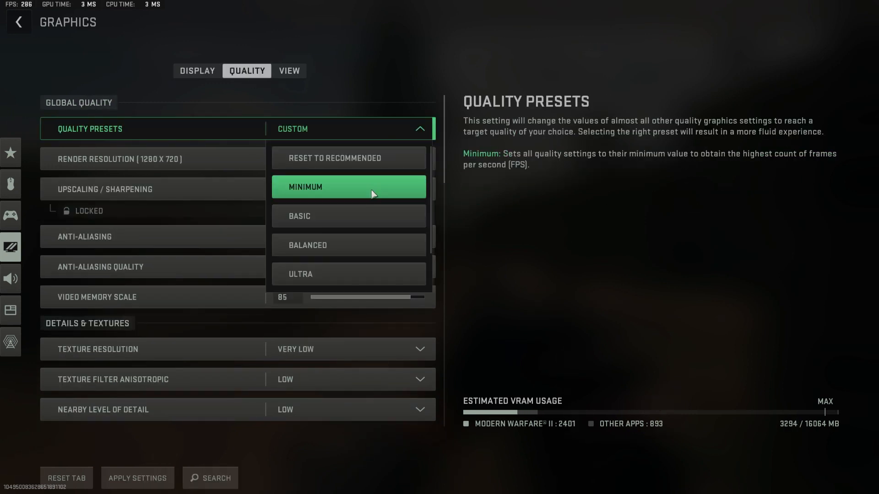
{"action": "left_click", "coordinate": [349, 274]}
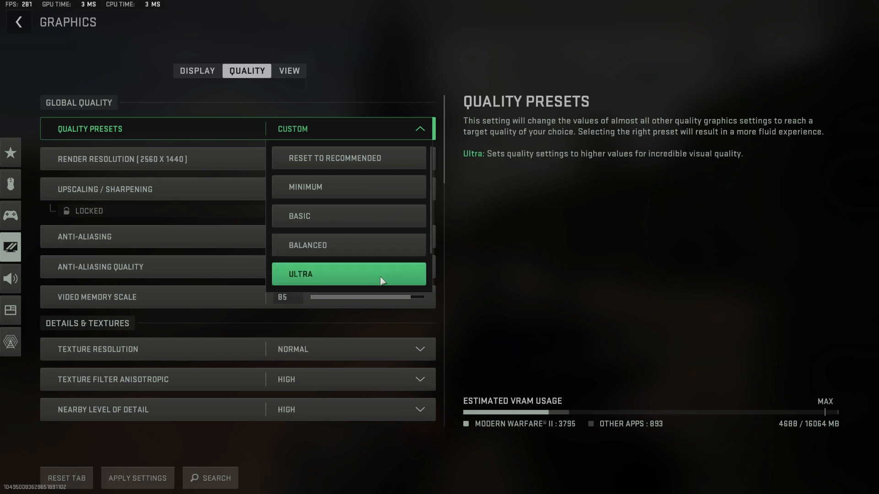
{"action": "left_click", "coordinate": [349, 187]}
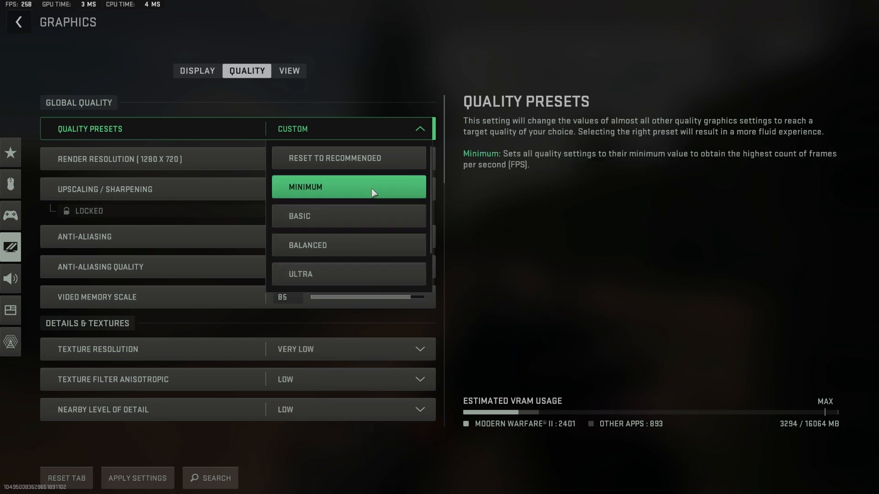
{"action": "left_click", "coordinate": [349, 274]}
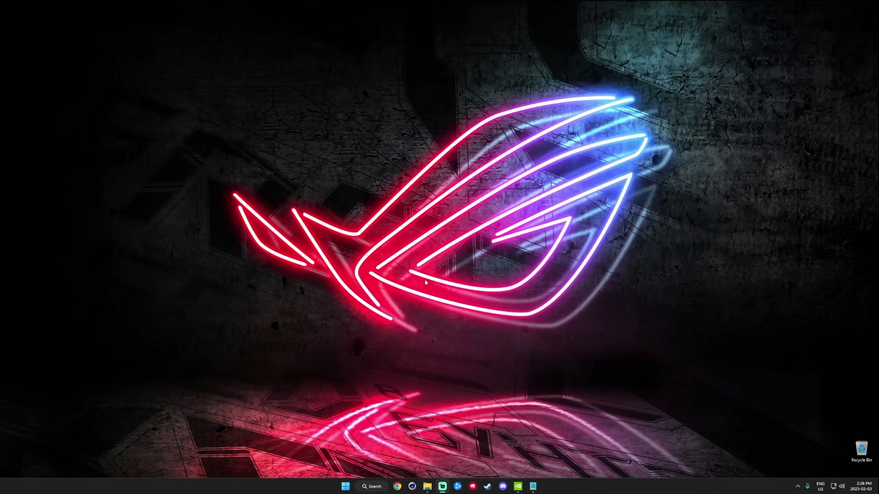
- Use the NVIDIA Cache note's path in Windows Search to open the NVIDIA cache folder
{"action": "left_click", "coordinate": [544, 486]}
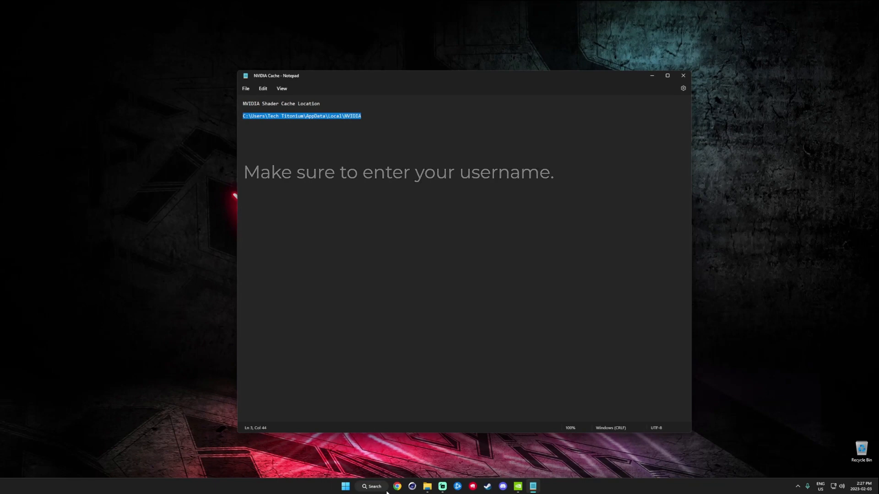
{"action": "left_click", "coordinate": [370, 486]}
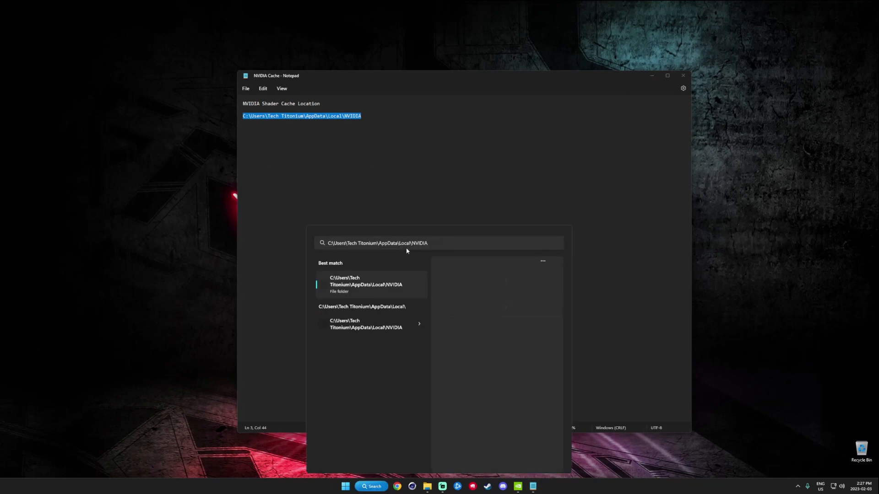
{"action": "left_click", "coordinate": [361, 285]}
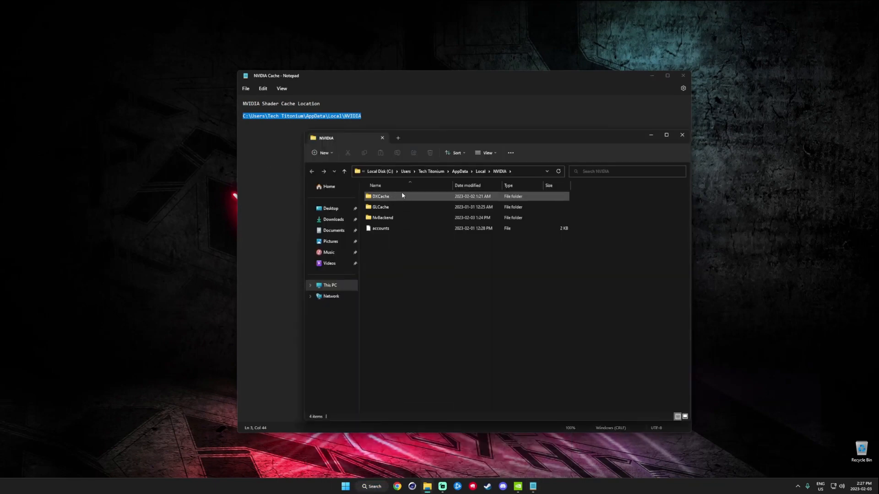
- Browse the 272-item DXCache folder, then close File Explorer and the note
{"action": "double_click", "coordinate": [381, 197]}
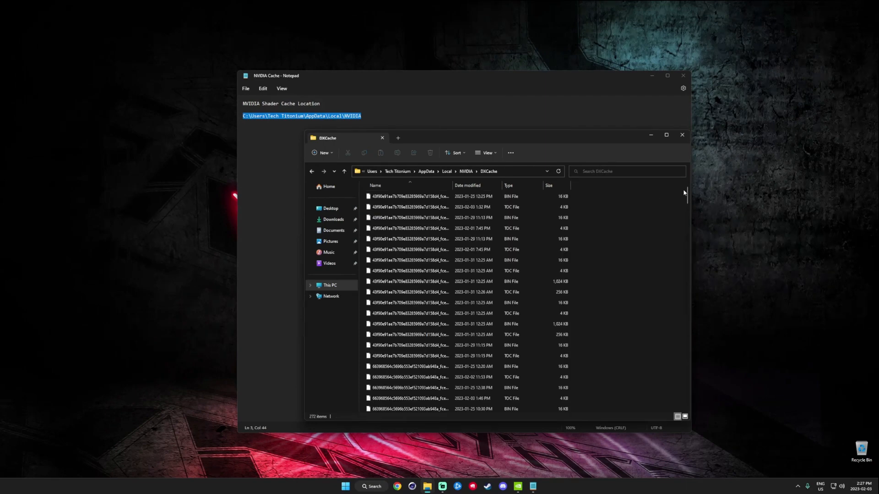
{"action": "scroll", "scroll_direction": "down", "scroll_amount": 3}
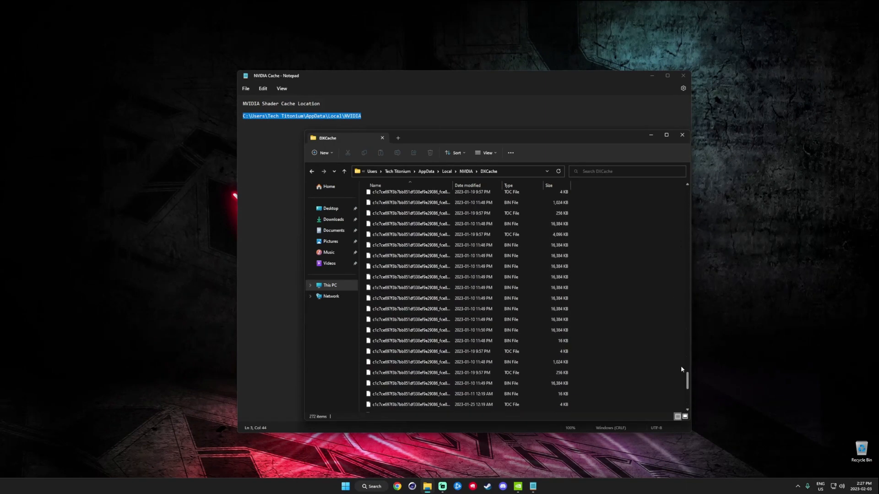
{"action": "left_click", "coordinate": [682, 135]}
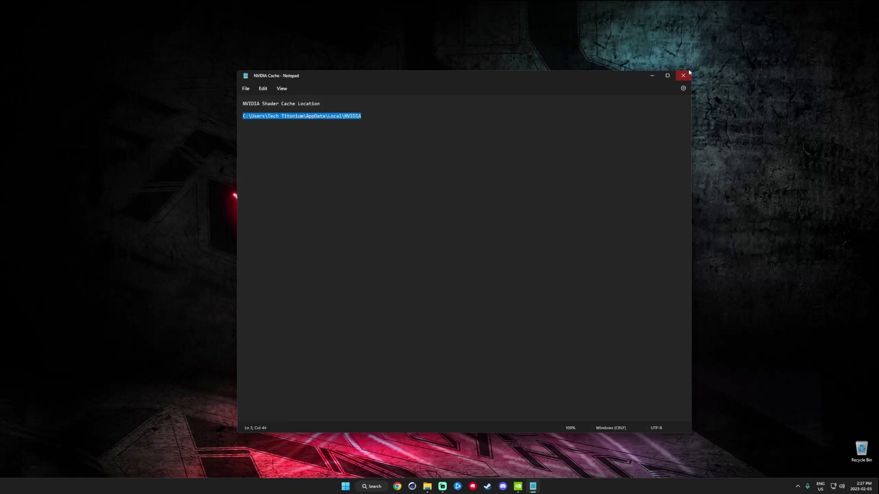
{"action": "left_click", "coordinate": [682, 75]}
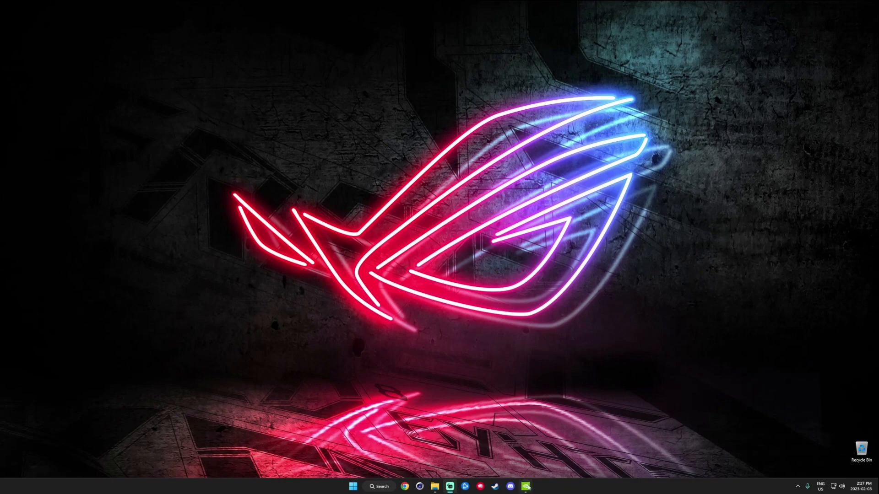
- Show the Shader Cache Size choices in Manage 3D Settings, currently Driver Default
{"action": "left_click", "coordinate": [528, 487]}
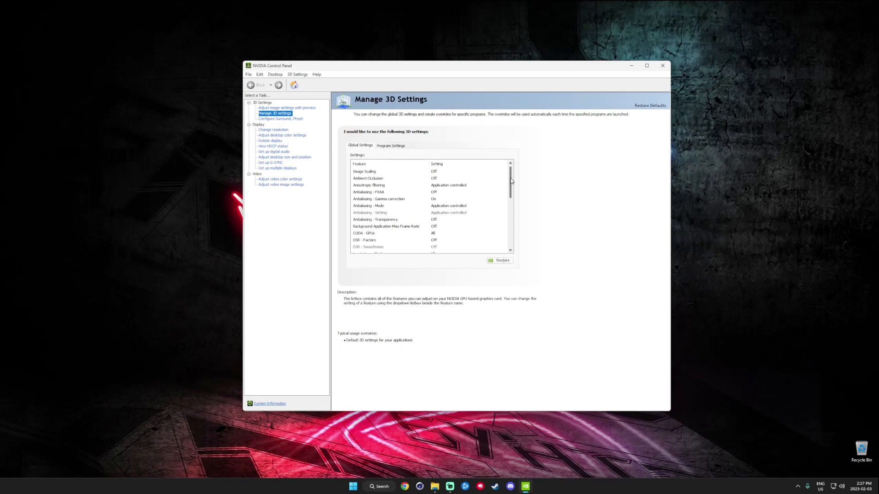
{"action": "scroll", "scroll_direction": "down", "scroll_amount": 3}
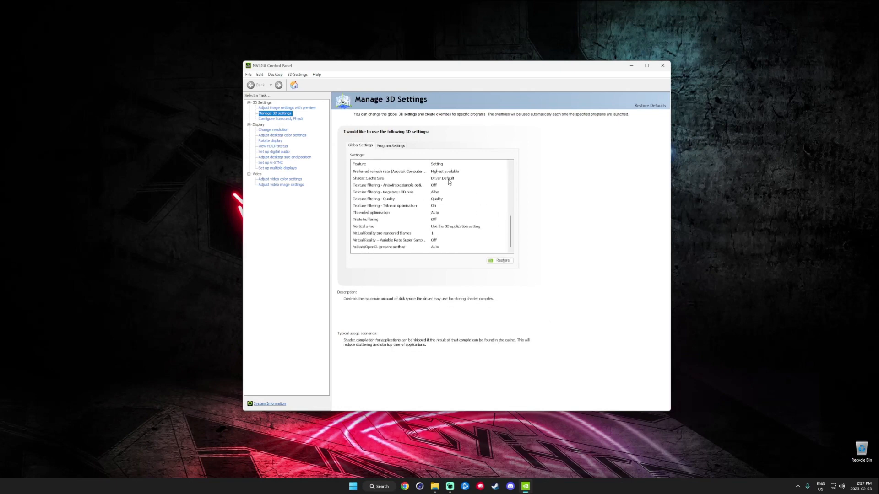
{"action": "left_click", "coordinate": [505, 179]}
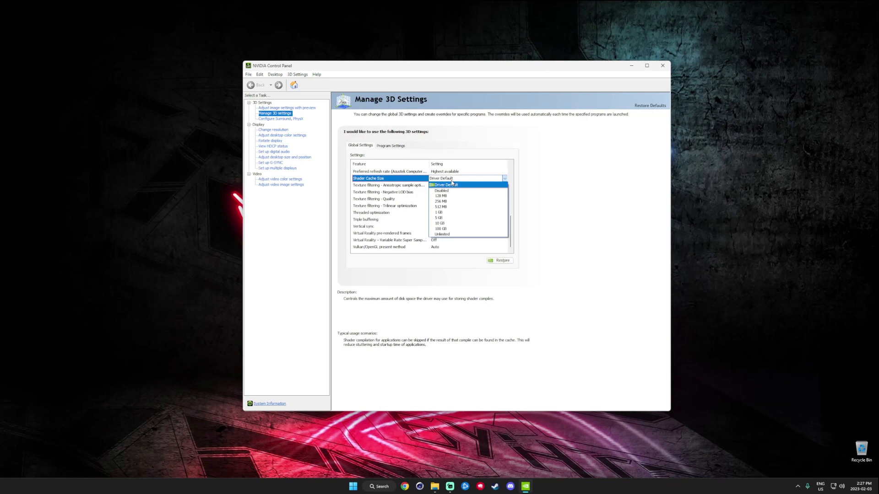
{"action": "mouse_move", "coordinate": [447, 234]}
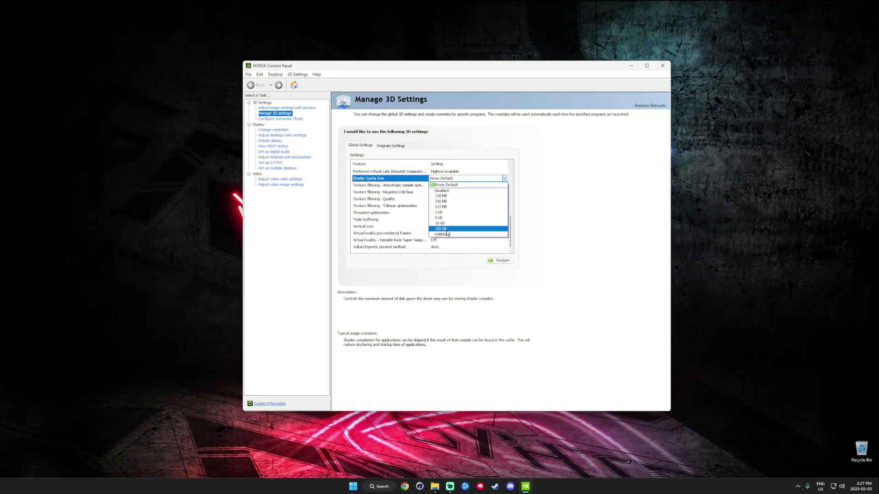
{"action": "mouse_move", "coordinate": [451, 224]}
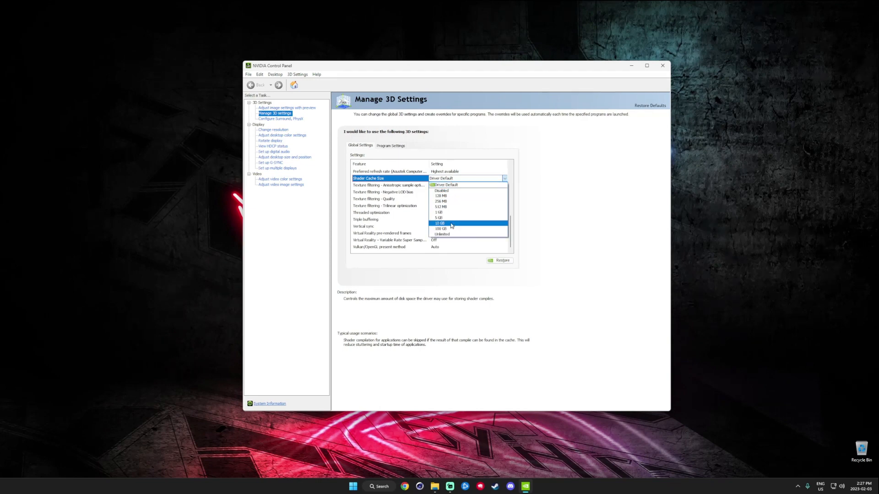
{"action": "mouse_move", "coordinate": [464, 236]}
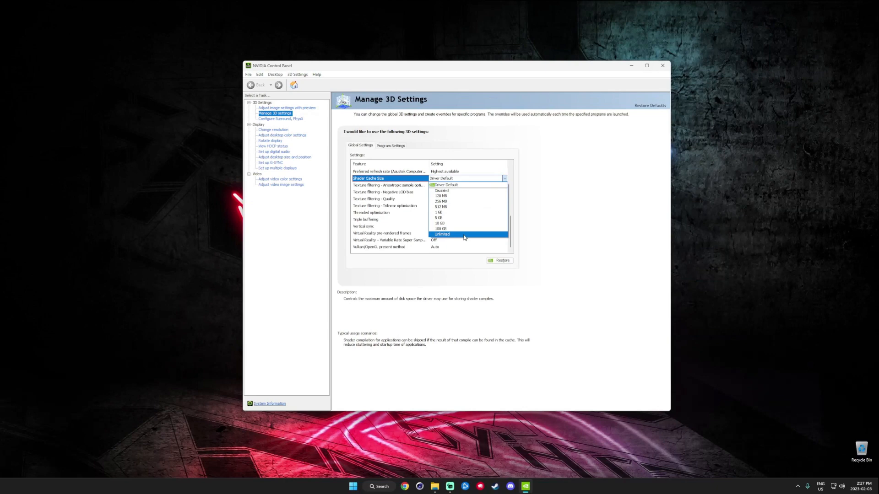
{"action": "mouse_move", "coordinate": [442, 217]}
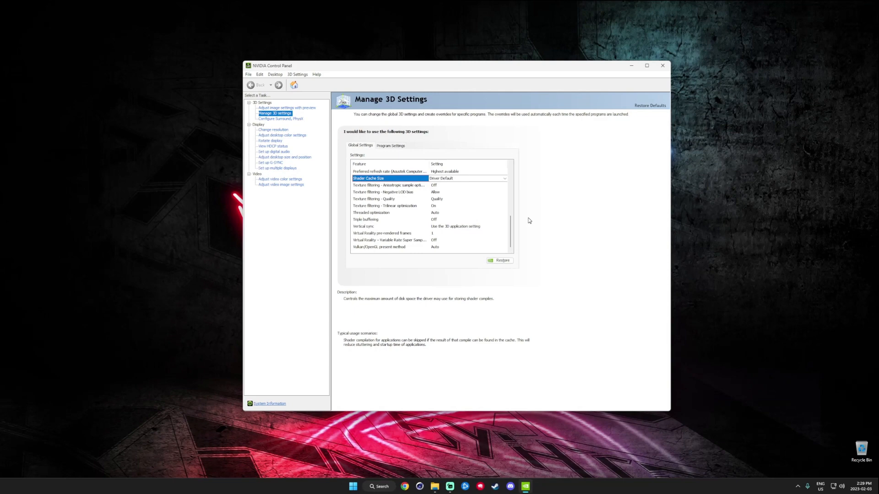
- Close NVIDIA Control Panel, leaving Shader Cache Size at Driver Default
{"action": "left_click", "coordinate": [662, 66]}
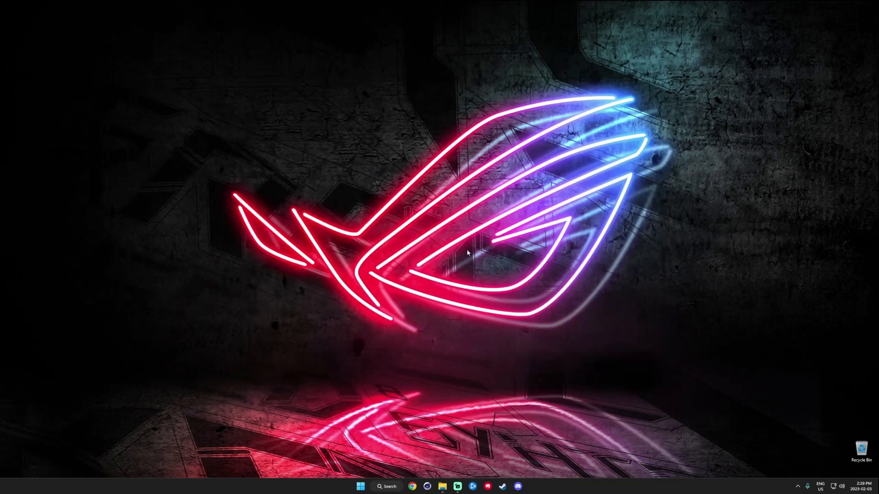